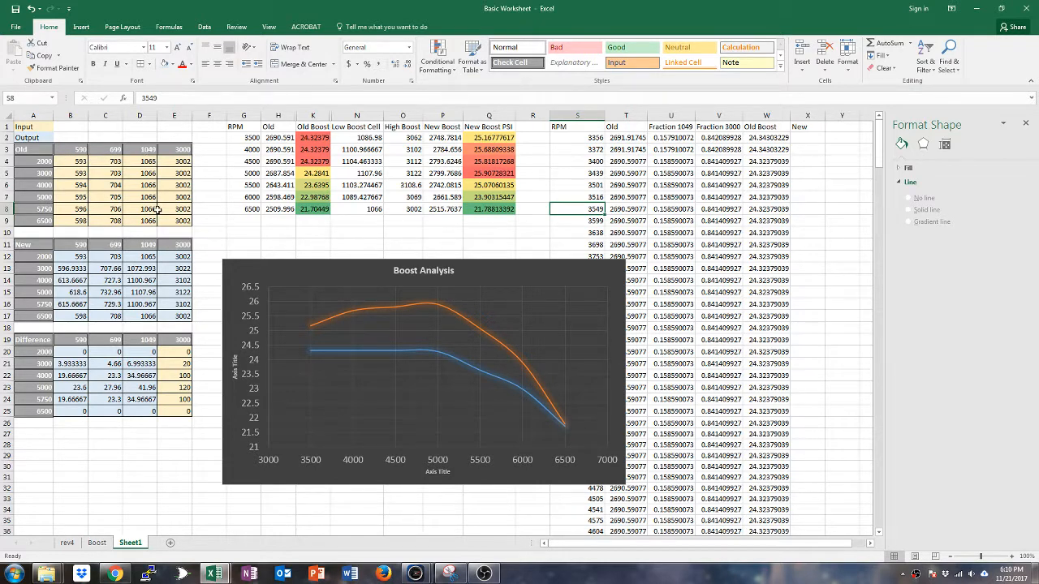
{"action": "mouse_move", "coordinate": [149, 154]}
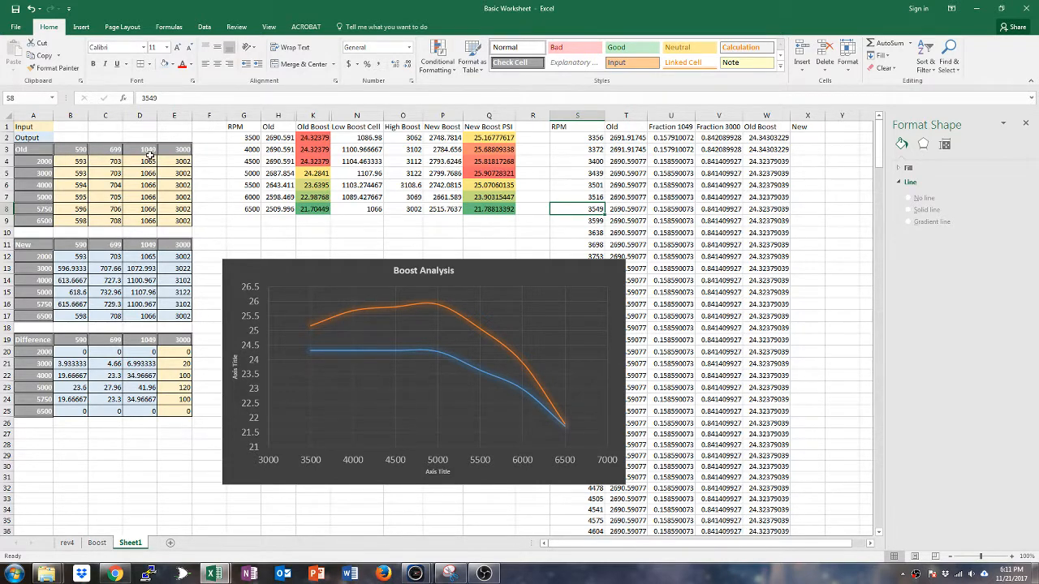
{"action": "mouse_move", "coordinate": [365, 356]}
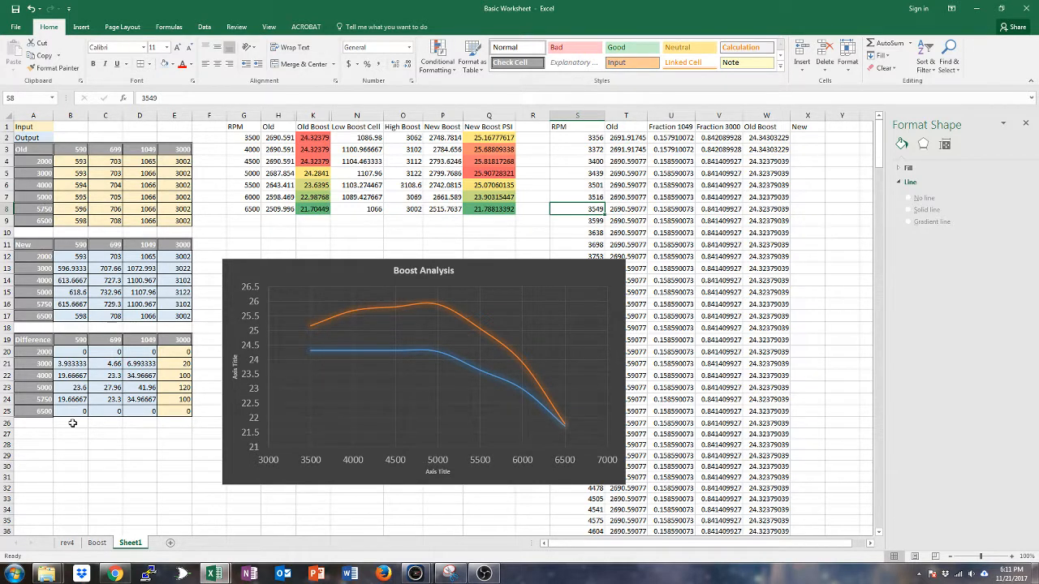
Edit the Difference table's column E adjustment values, setting E22 to 100
{"action": "left_click", "coordinate": [174, 351]}
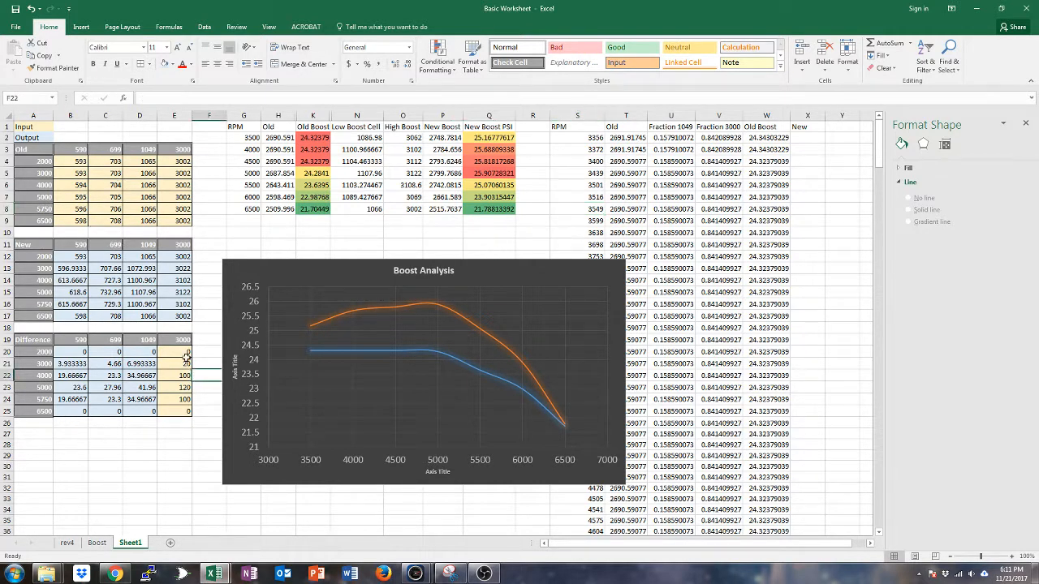
{"action": "left_click", "coordinate": [185, 374]}
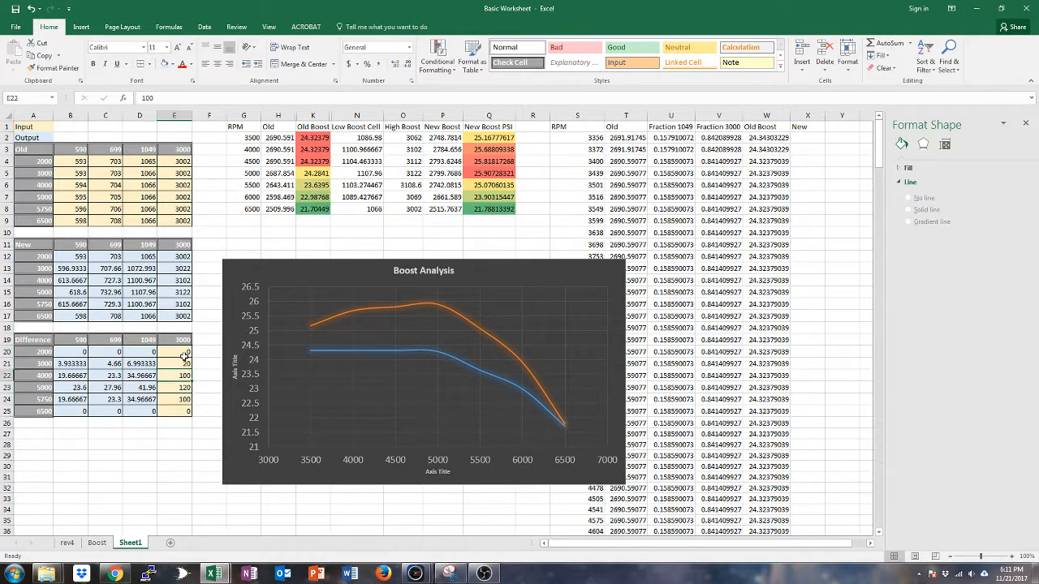
{"action": "left_click", "coordinate": [174, 351]}
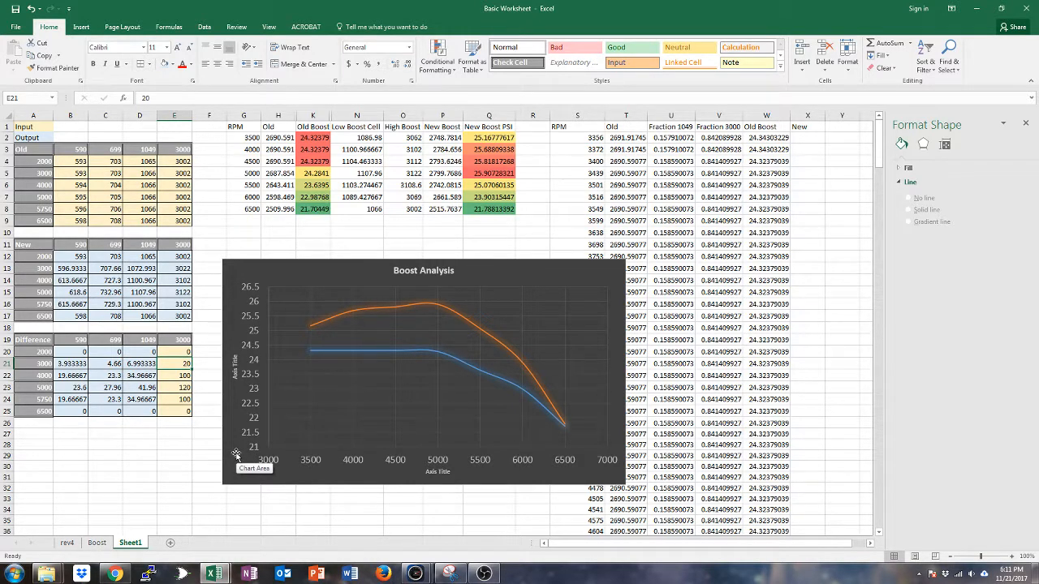
{"action": "mouse_move", "coordinate": [344, 357]}
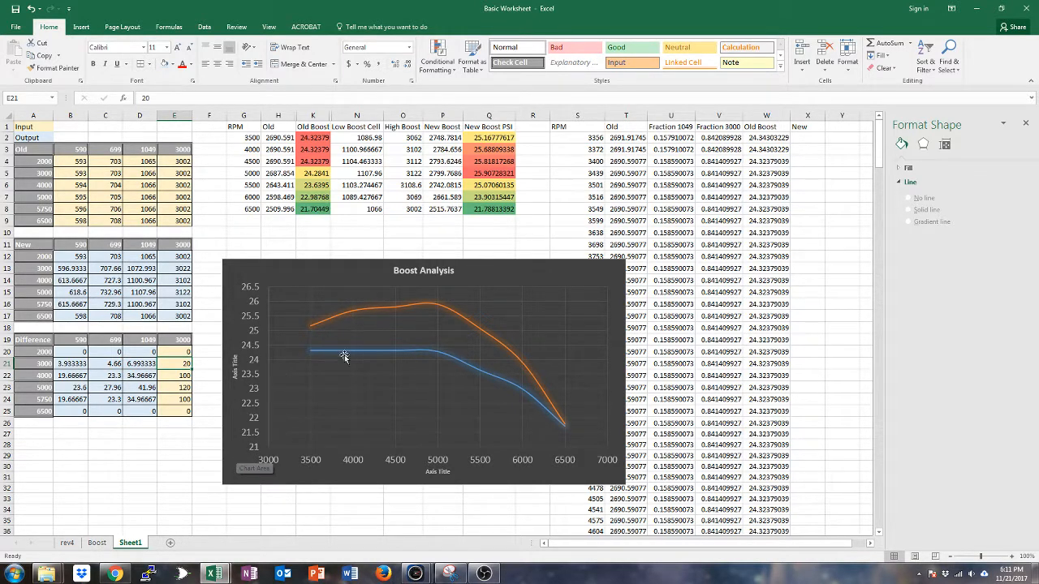
{"action": "mouse_move", "coordinate": [313, 311]}
{"action": "type", "text": "100"}
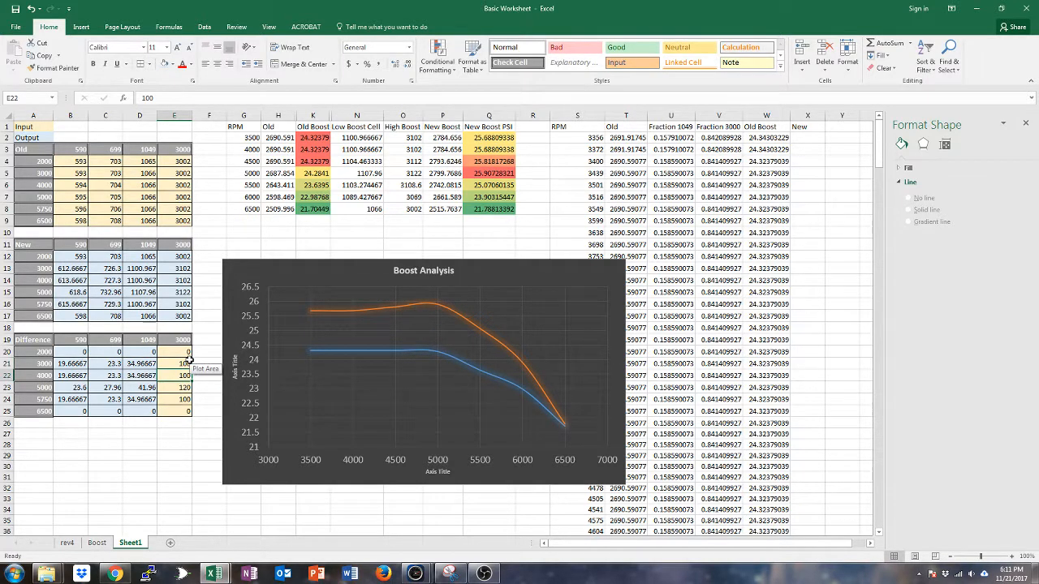
{"action": "mouse_move", "coordinate": [438, 308]}
{"action": "type", "text": "80"}
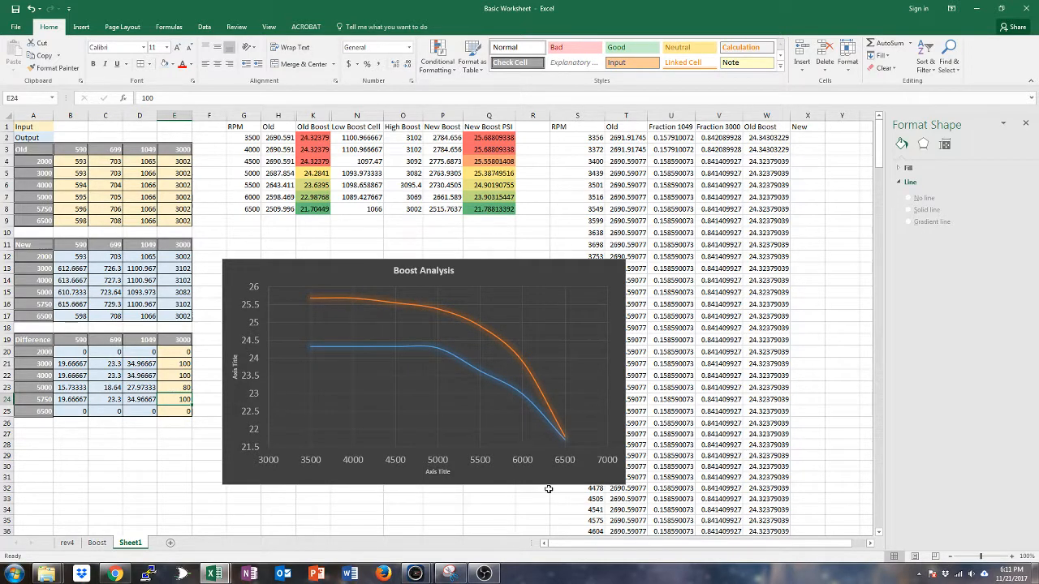
Revise the E23 and E21 adjustments so the orange boost curve drops steeply past 5500 RPM
{"action": "left_click", "coordinate": [175, 386]}
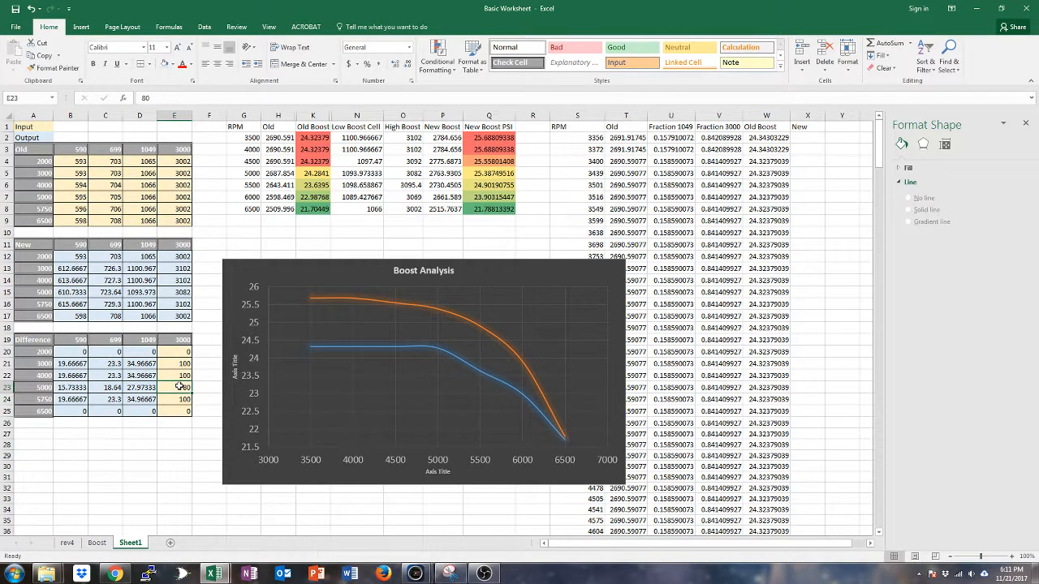
{"action": "left_click", "coordinate": [175, 375]}
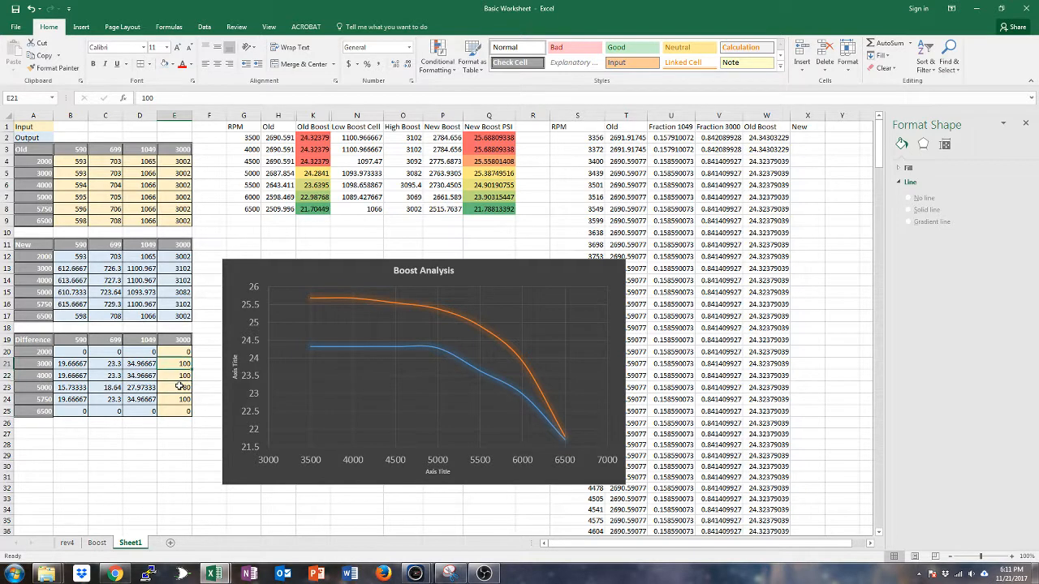